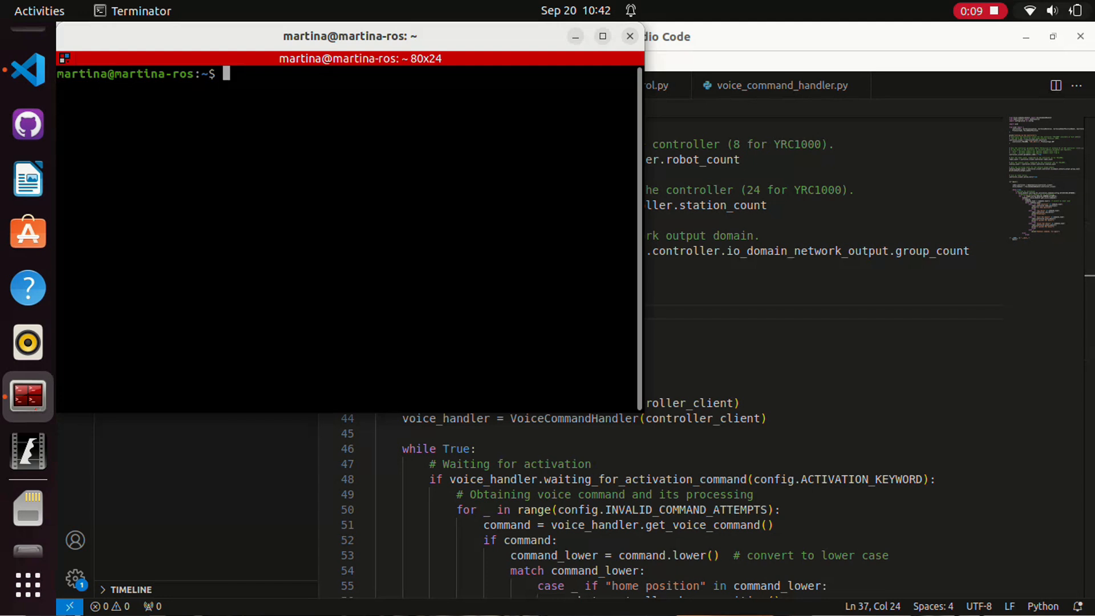
Step: Open the wired GP7Michi connection settings showing IPv4 address 192.168.0.2
click(1064, 10)
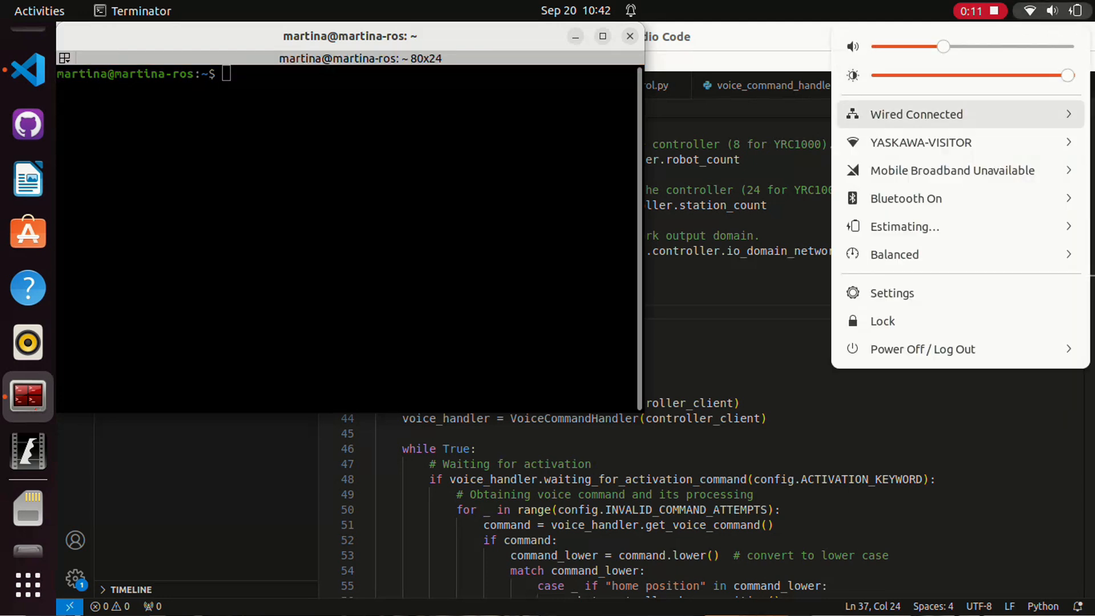
click(915, 114)
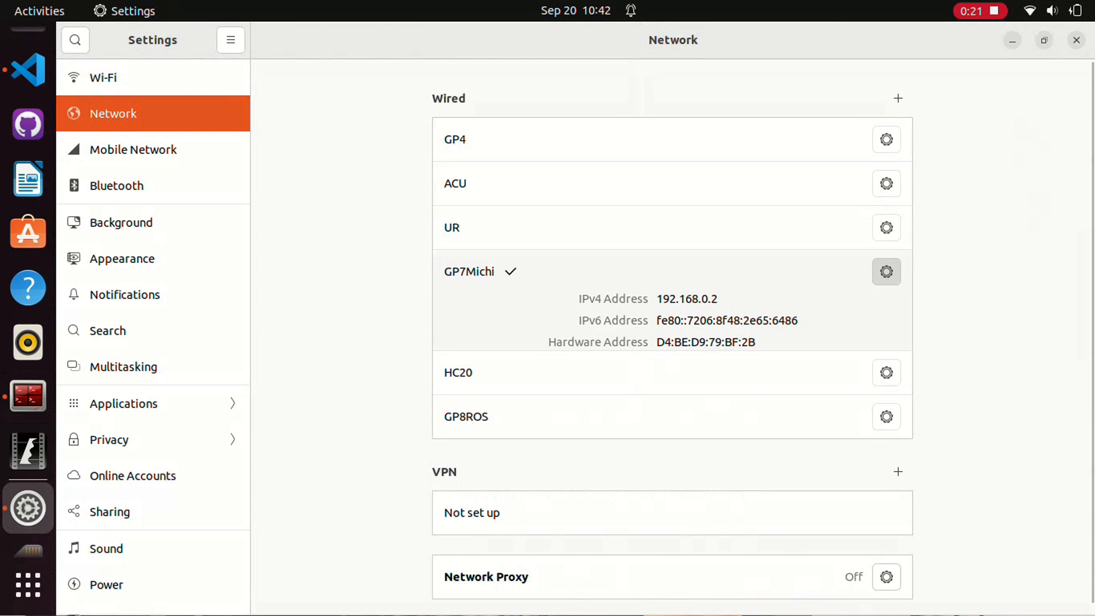
click(886, 272)
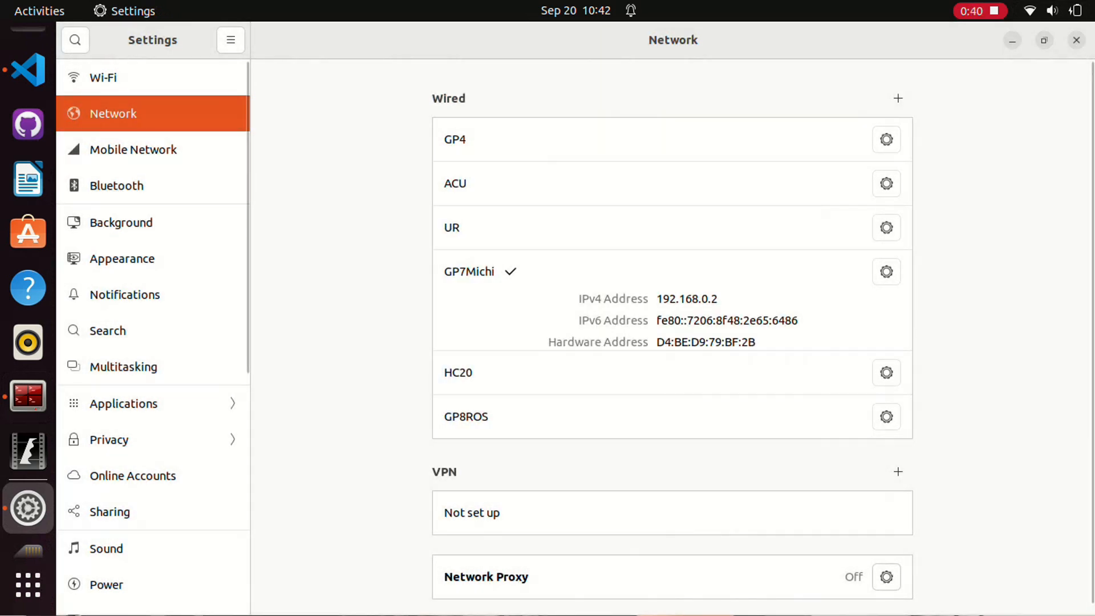
Step: Ping the robot controller at 192.168.0.1 from the terminal
click(27, 397)
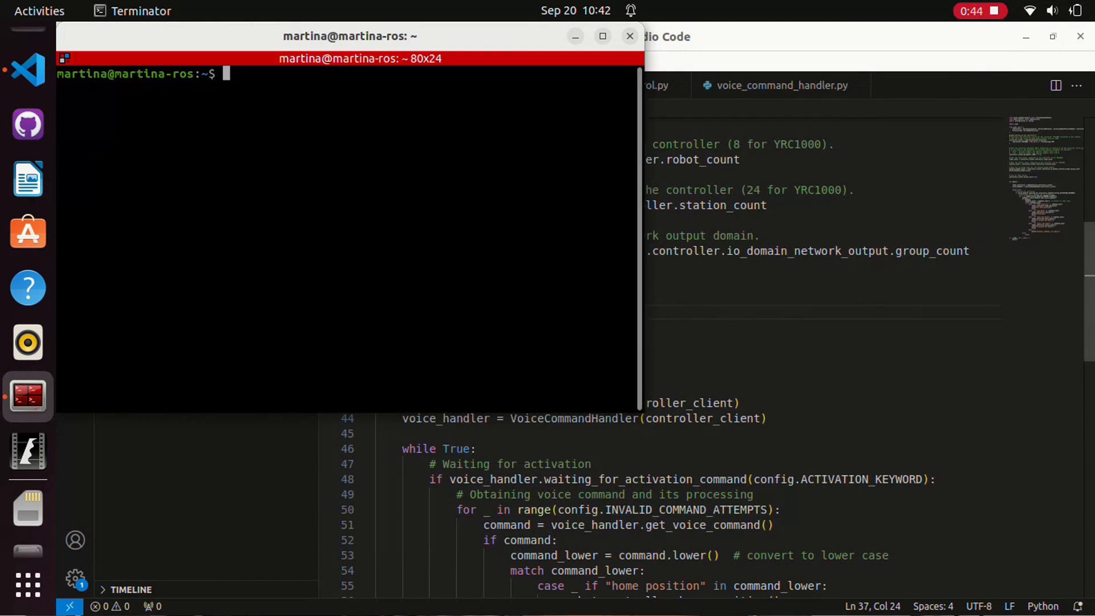
text(ping)
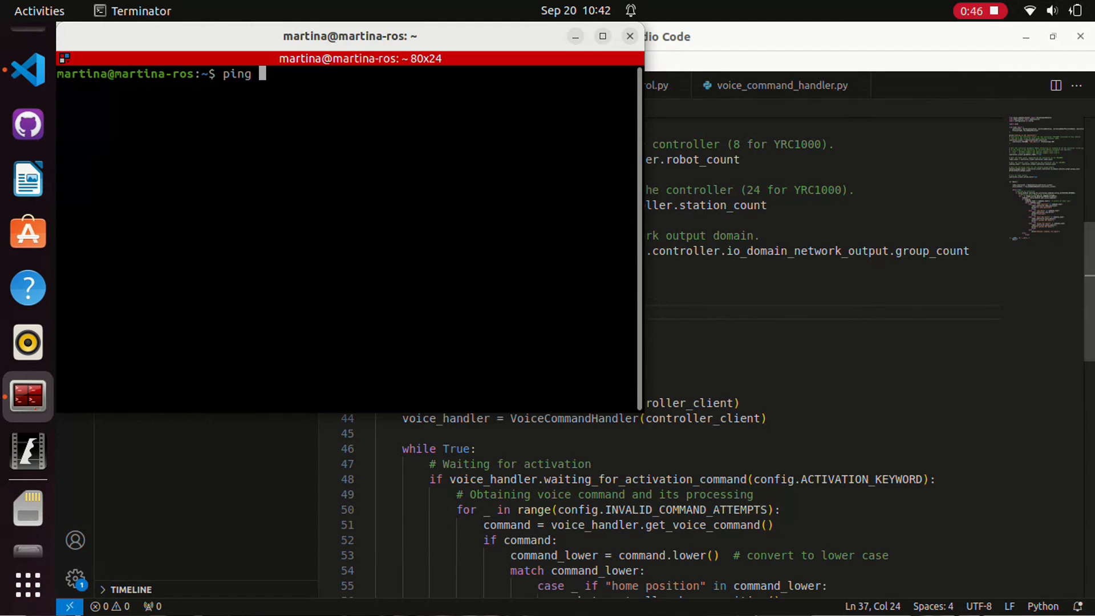
text(192.1)
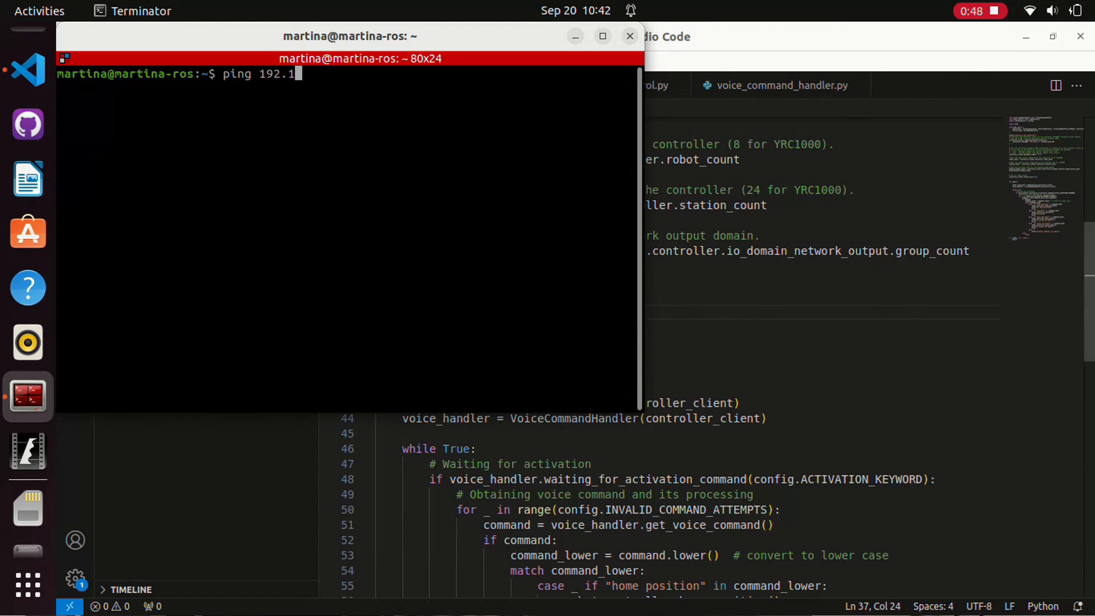
text(68.0.1)
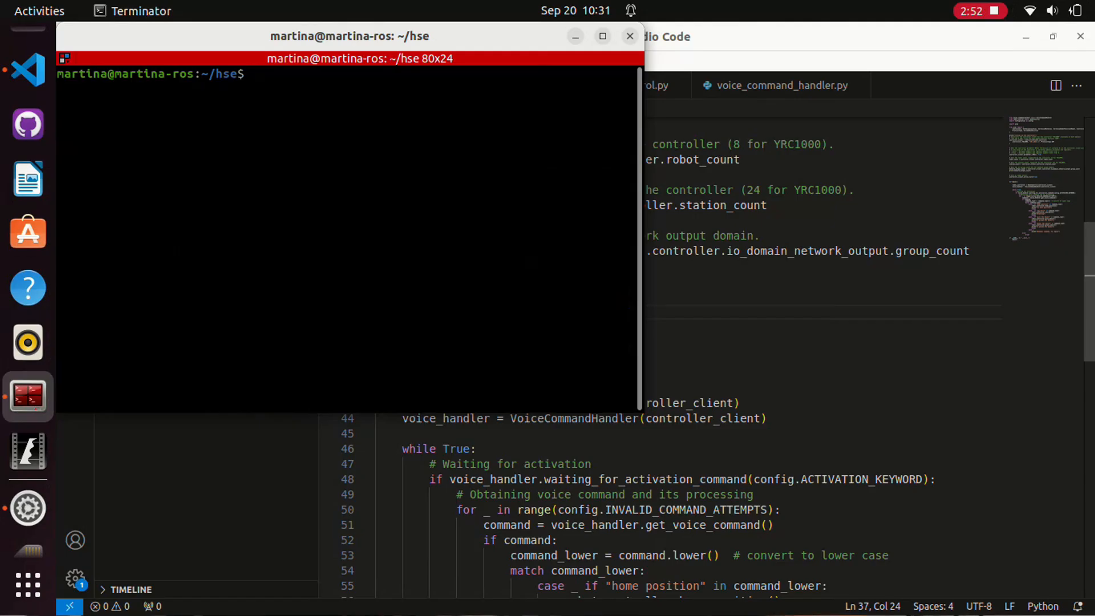
Step: Type the python3 command for the main_ro… voice-control script
text(python3 main)
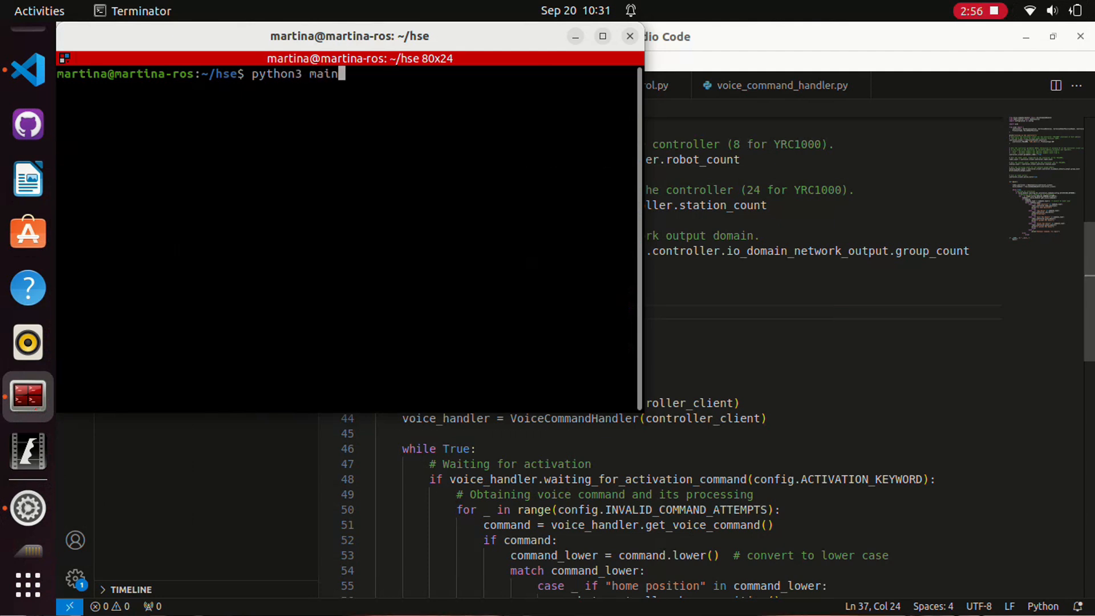
text(_ro)
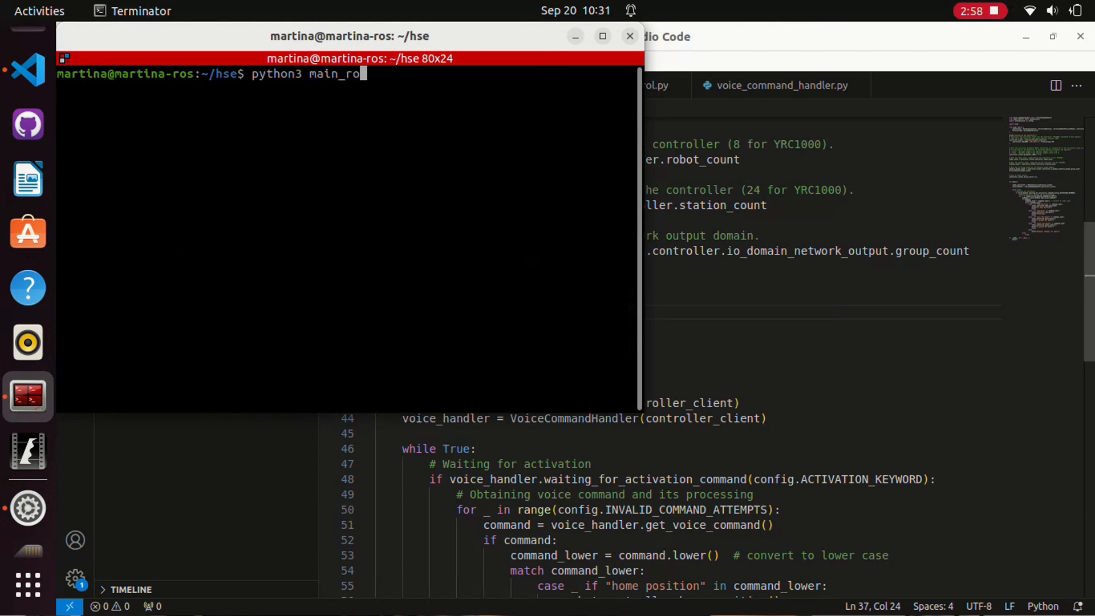